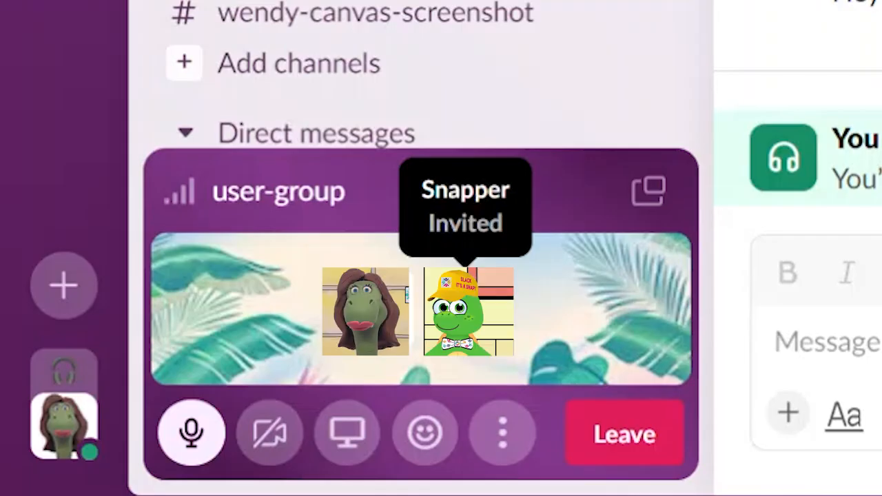
mouse_move(375, 414)
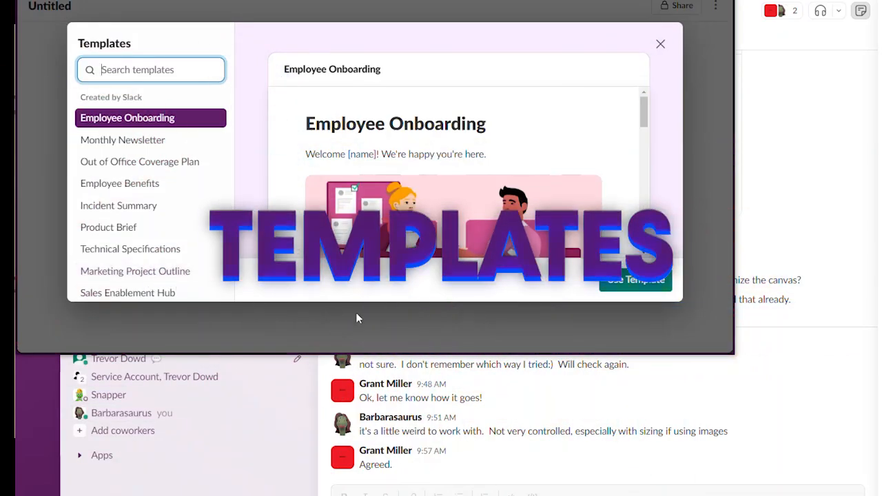
- Browse the canvas templates and an example canvas's sections, then close the canvas
click(658, 42)
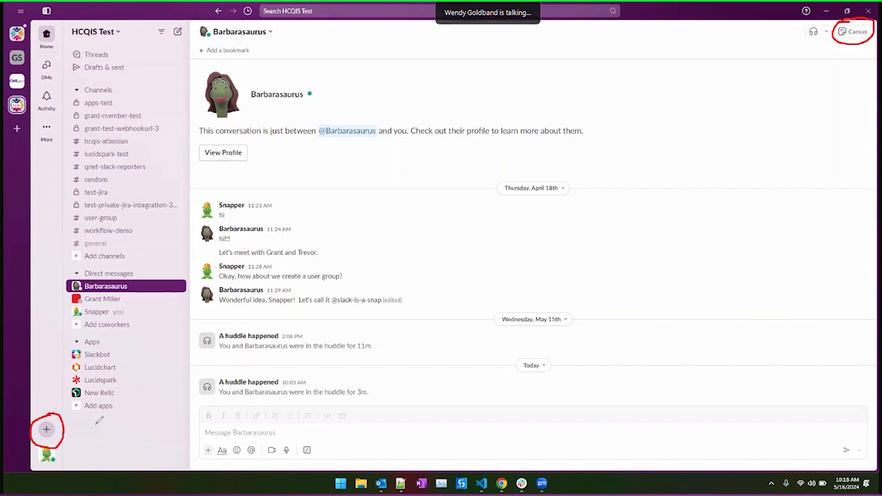
click(853, 32)
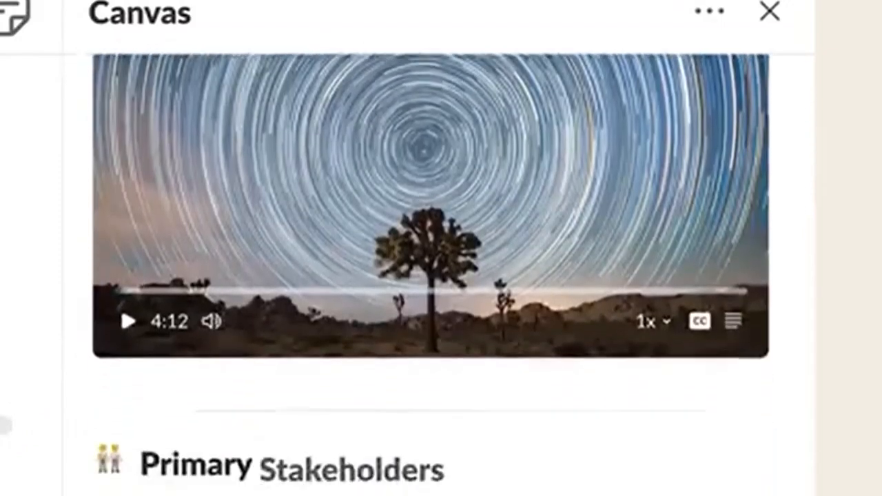
scroll(down, 3)
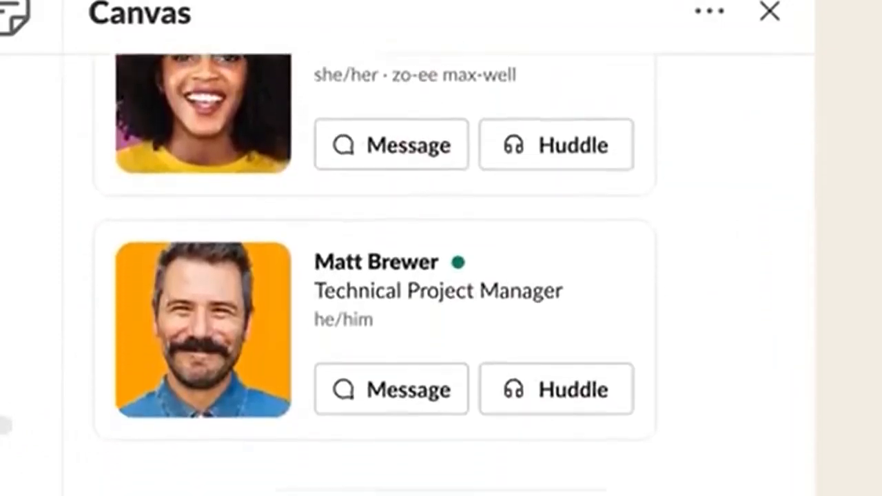
scroll(down, 3)
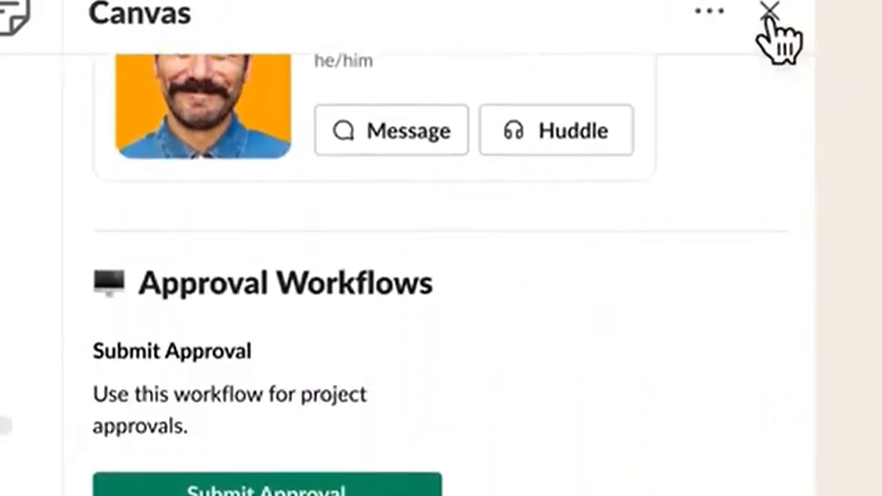
click(772, 11)
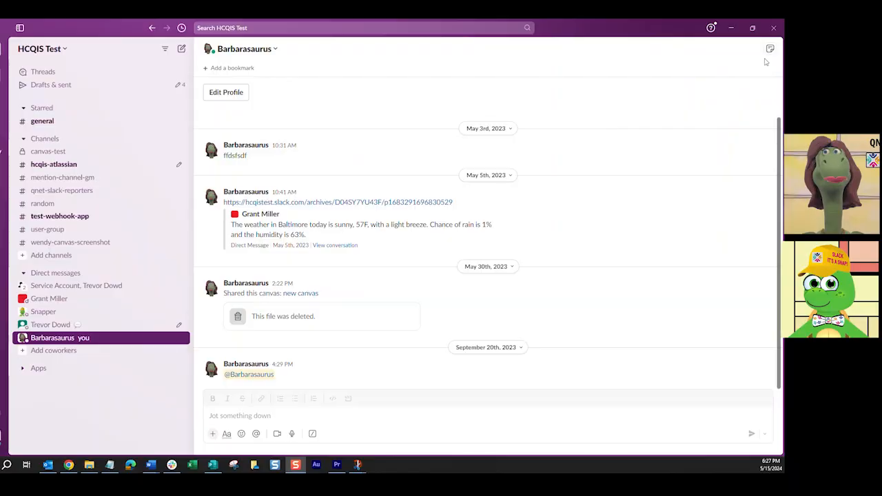
- Pop the self-conversation's Meeting notes canvas out into its own window
click(754, 48)
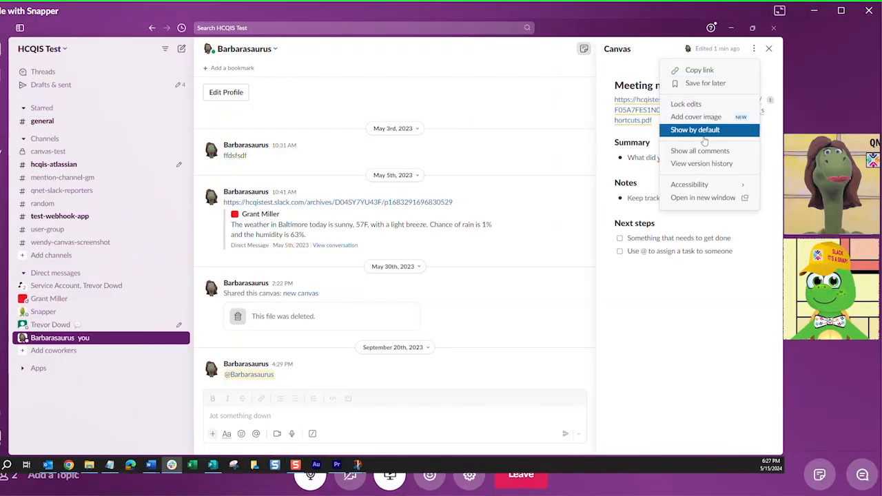
click(703, 199)
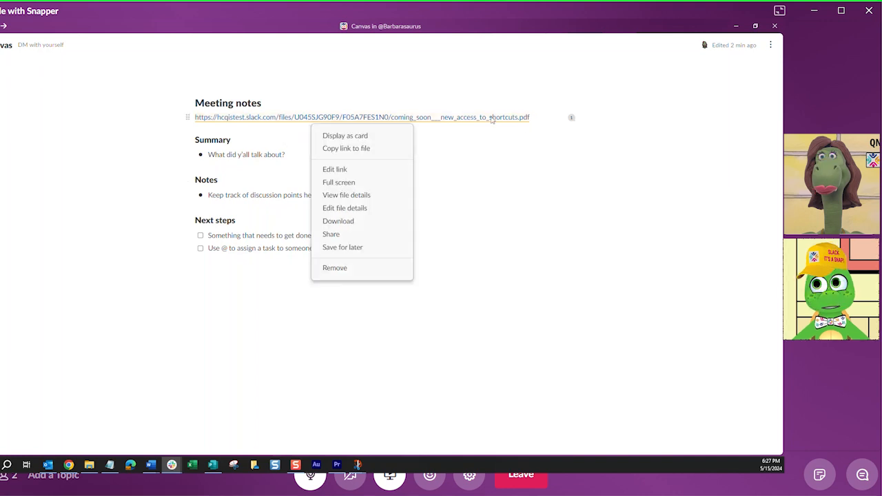
mouse_move(361, 182)
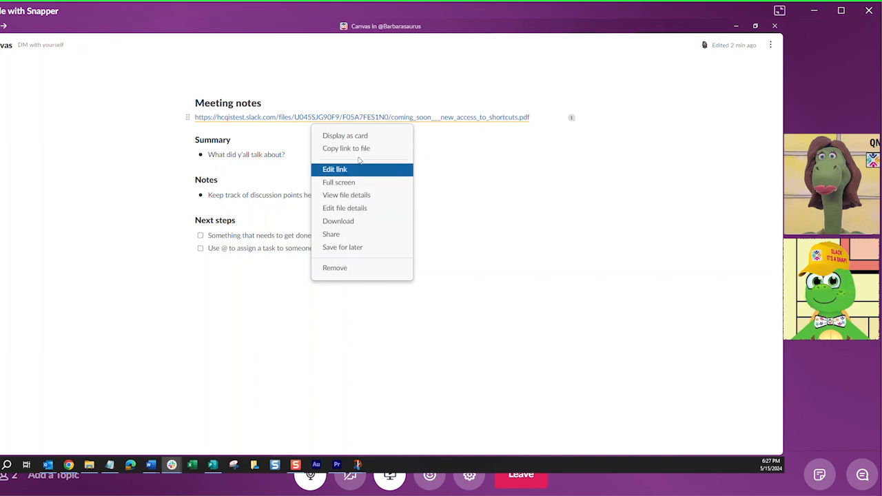
- Display the shortcuts PDF link under Meeting notes as a preview card
click(345, 135)
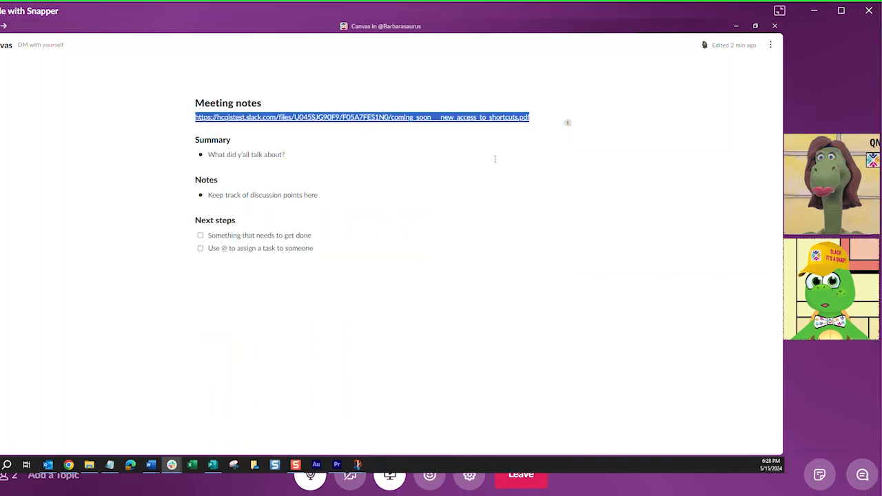
right_click(361, 116)
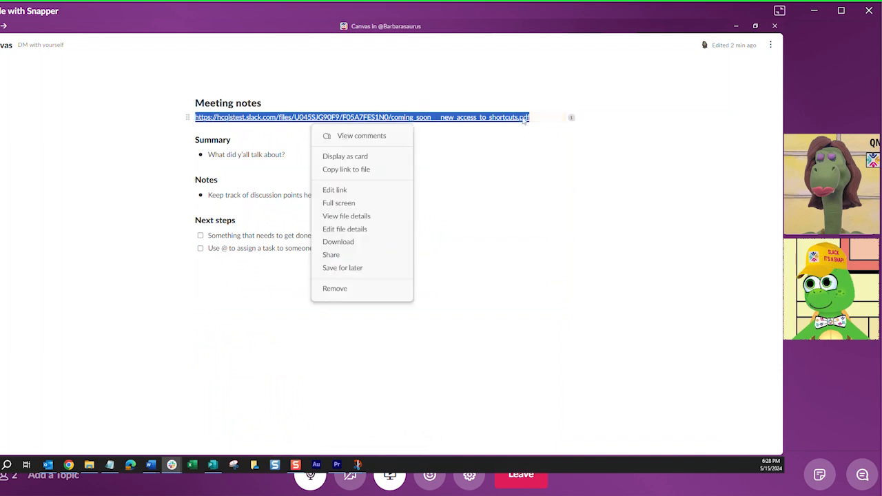
click(345, 156)
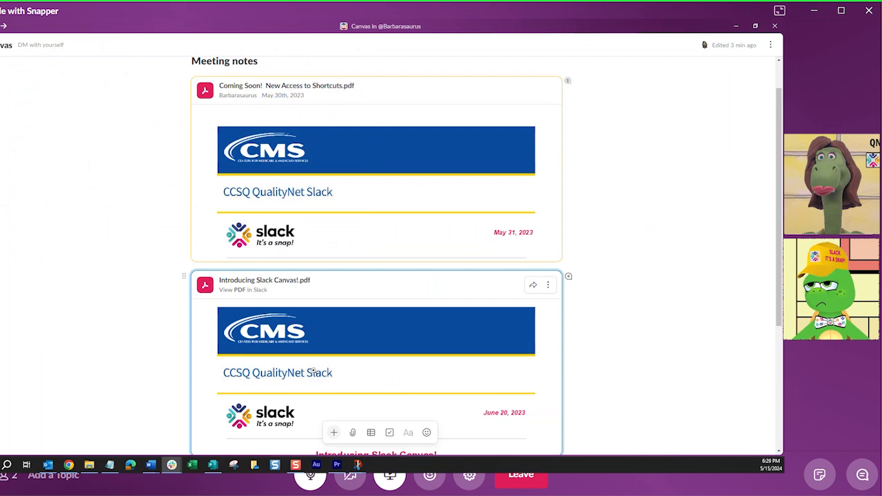
- Move the Introducing Slack Canvas PDF card to below the Summary section
scroll(down, 3)
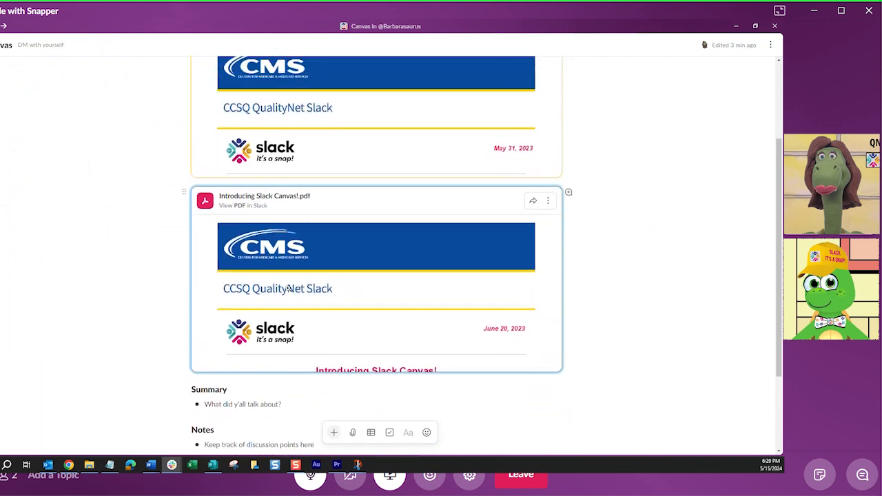
scroll(down, 3)
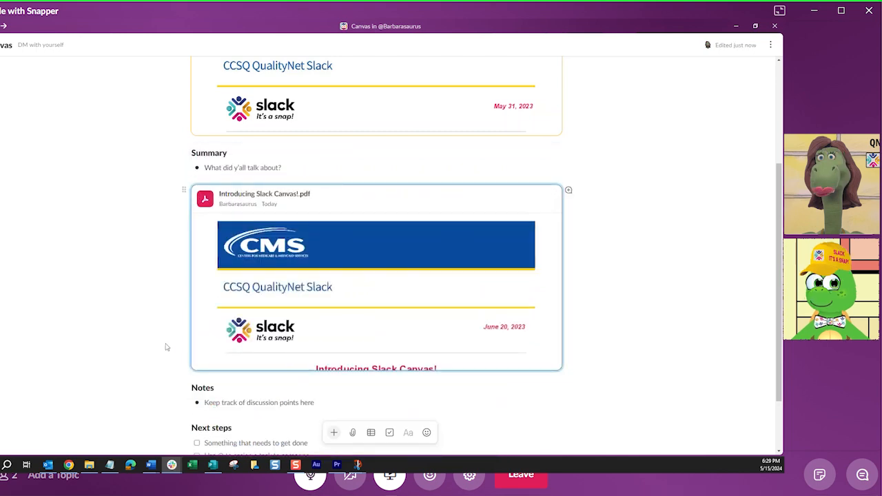
mouse_move(55, 290)
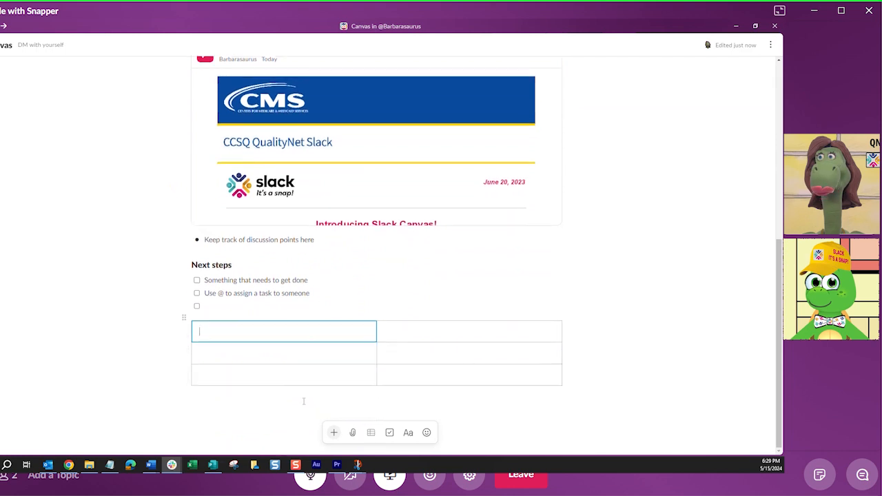
- Fill a table with 'text size' samples, then add a checklist with 'answer 3' under Next steps
text(text size)
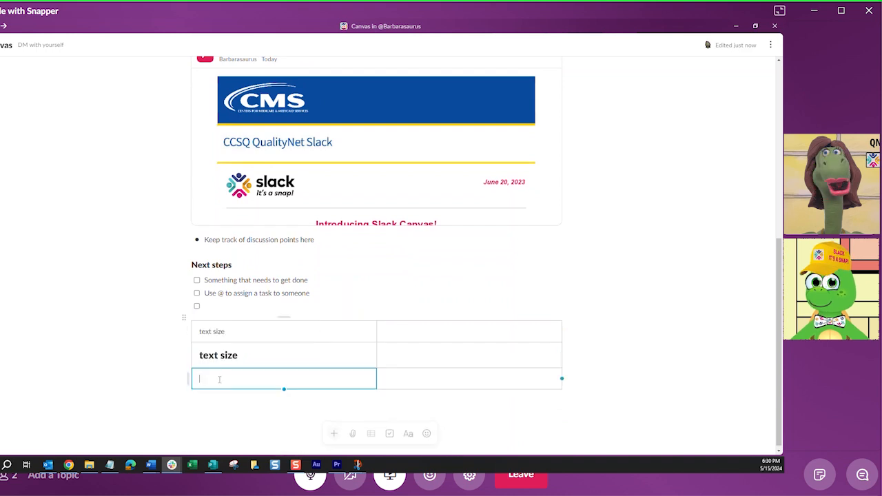
text(text size)
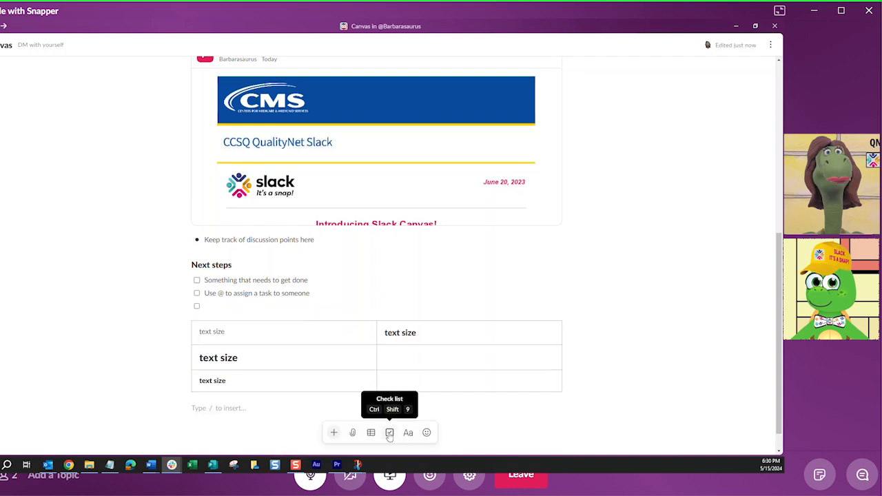
click(388, 432)
text(checklist)
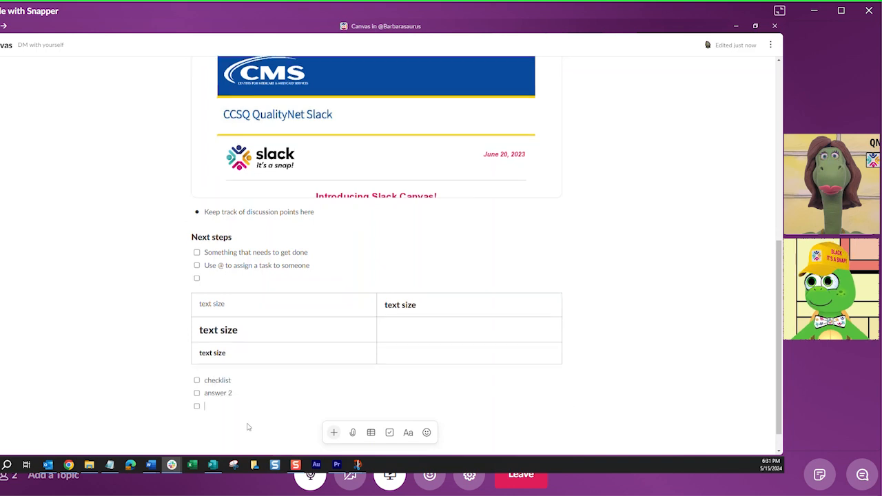
text(answer 3)
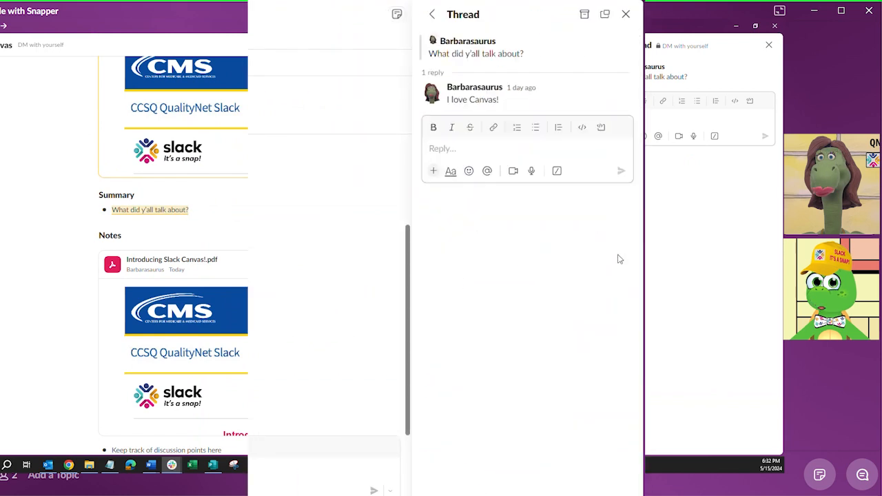
- View the PDF link's comment thread and show all of the canvas's comments
click(433, 14)
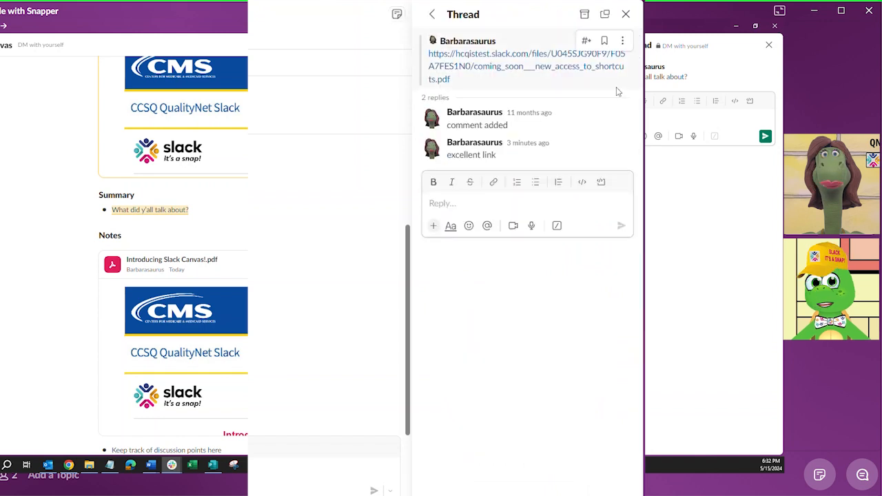
click(433, 14)
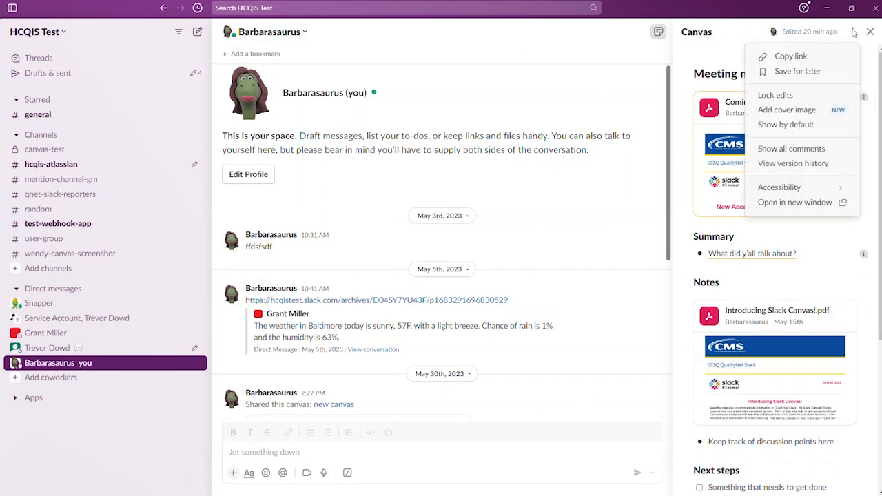
mouse_move(794, 162)
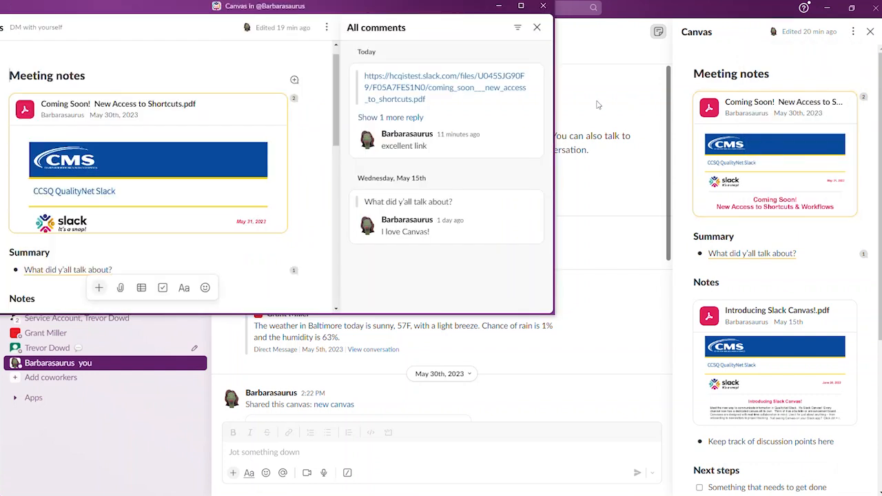
mouse_move(462, 72)
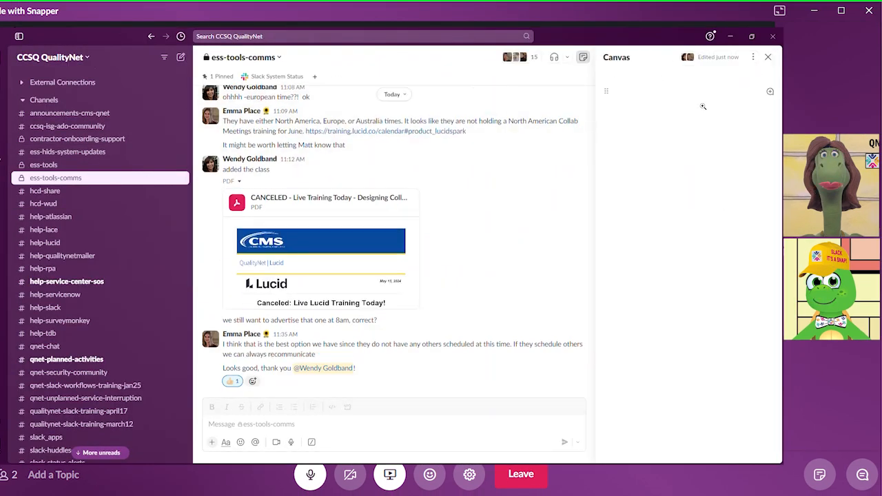
- View the canvases of announcements-cms-qnet and ccsq-isg-ado-community, then reach the Snapper conversation
click(69, 113)
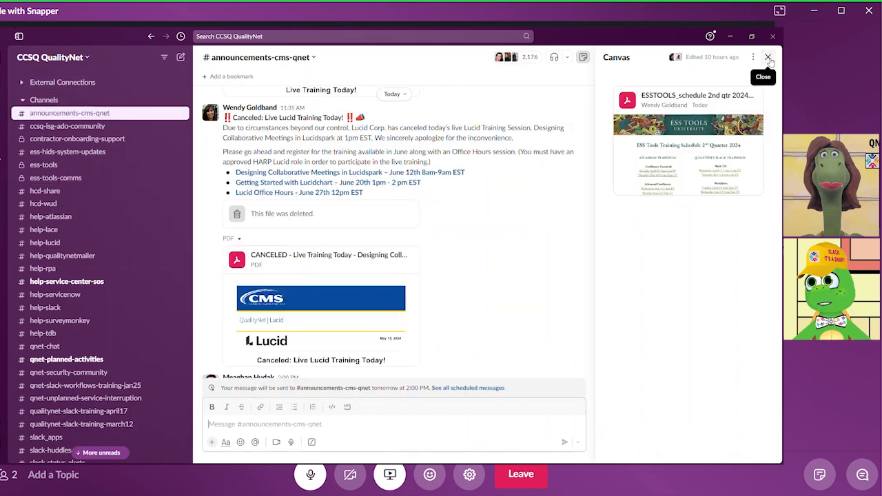
click(68, 127)
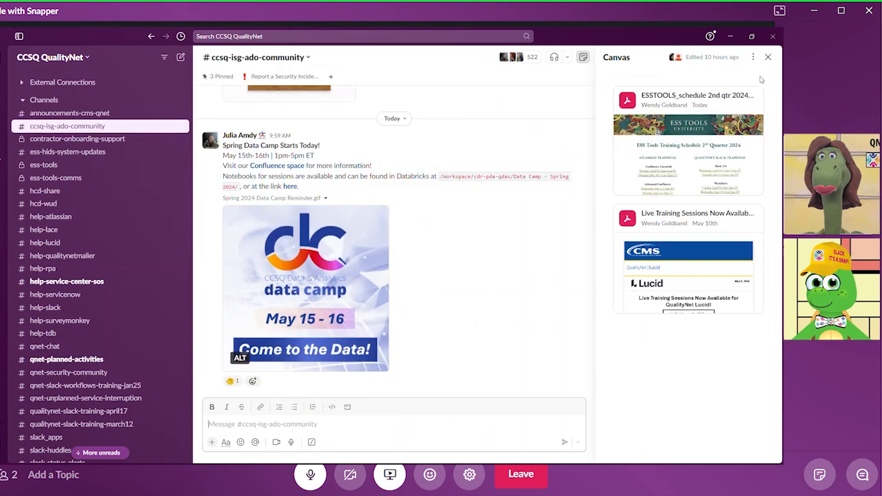
click(230, 381)
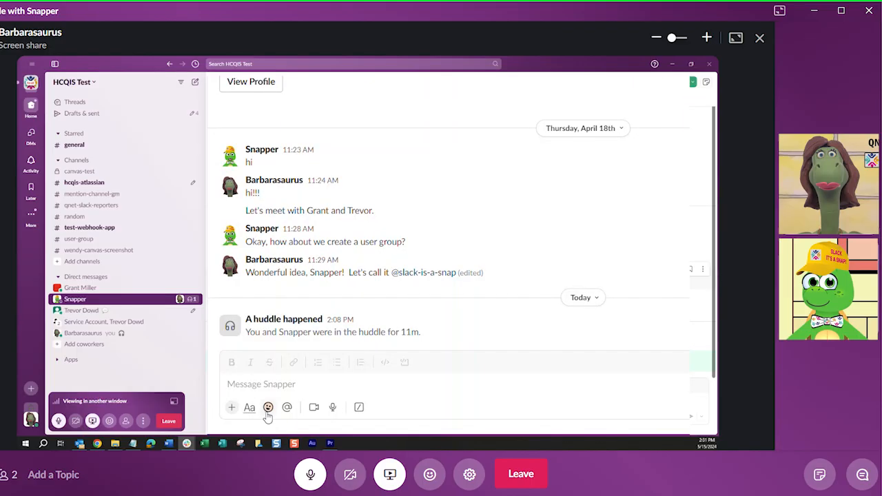
- Search GIFs for 'exc' and send a Great News GIF and another GIF to Snapper
click(267, 408)
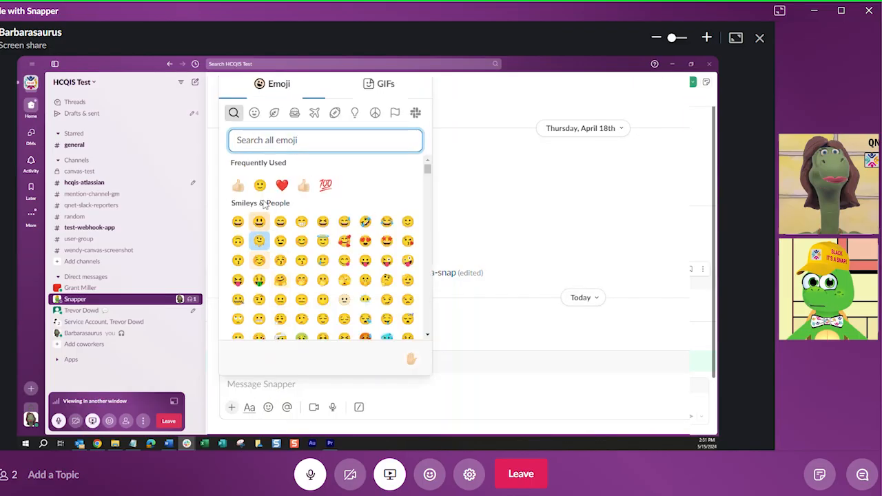
click(386, 84)
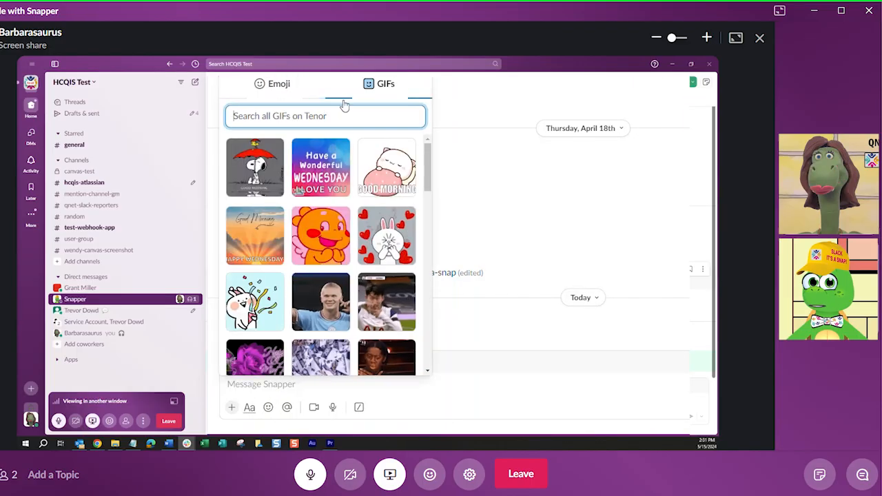
text(exc)
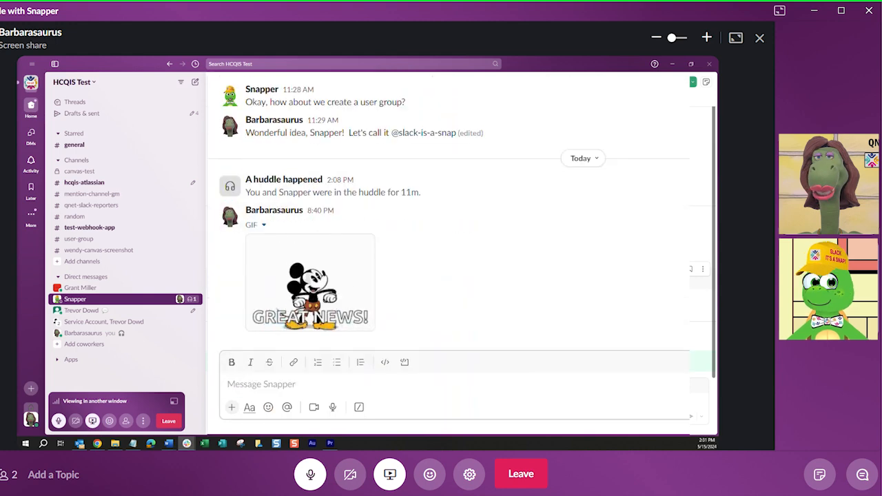
click(267, 407)
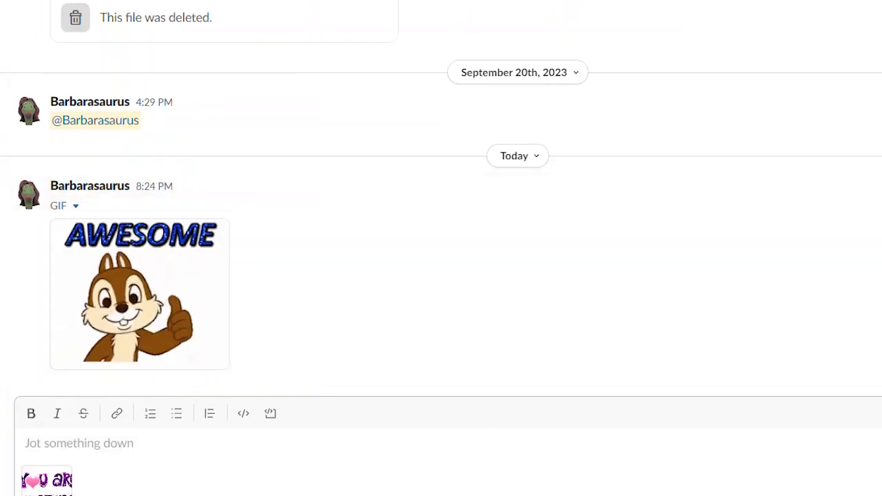
scroll(down, 3)
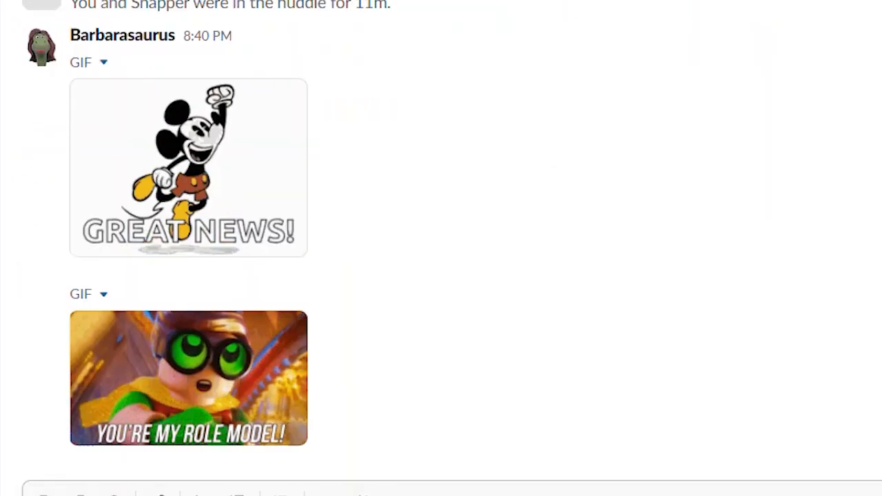